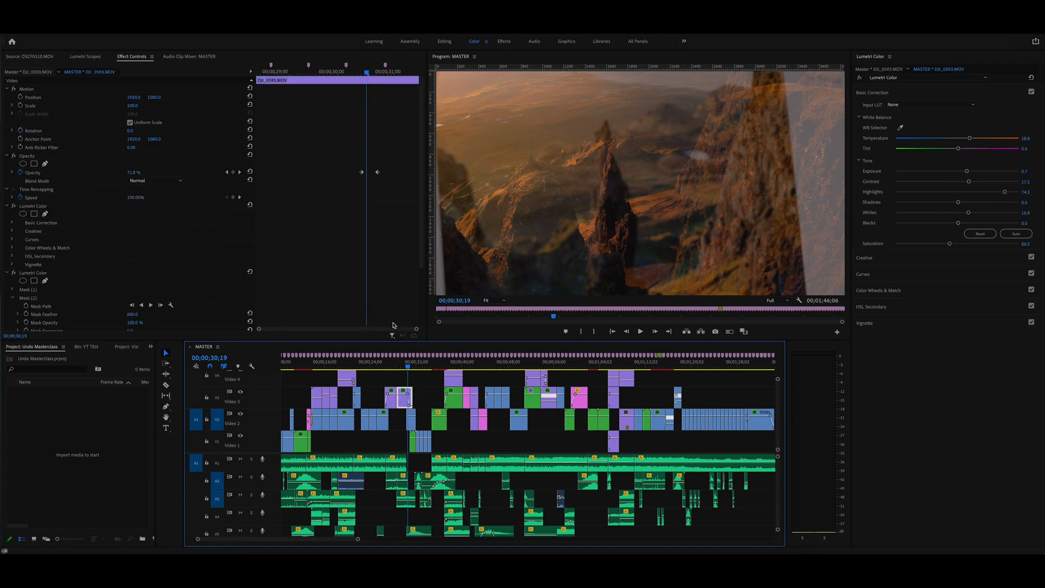
Select the C0020.MP4 clip on V2 to view its keyframes and Mask (1)
{"action": "left_click", "coordinate": [403, 396]}
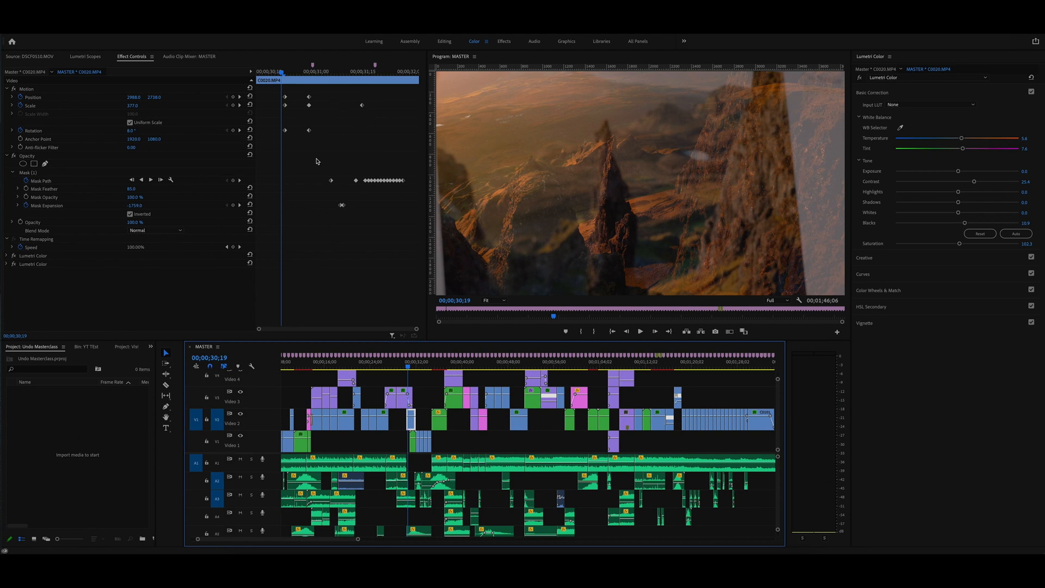
{"action": "mouse_move", "coordinate": [301, 132]}
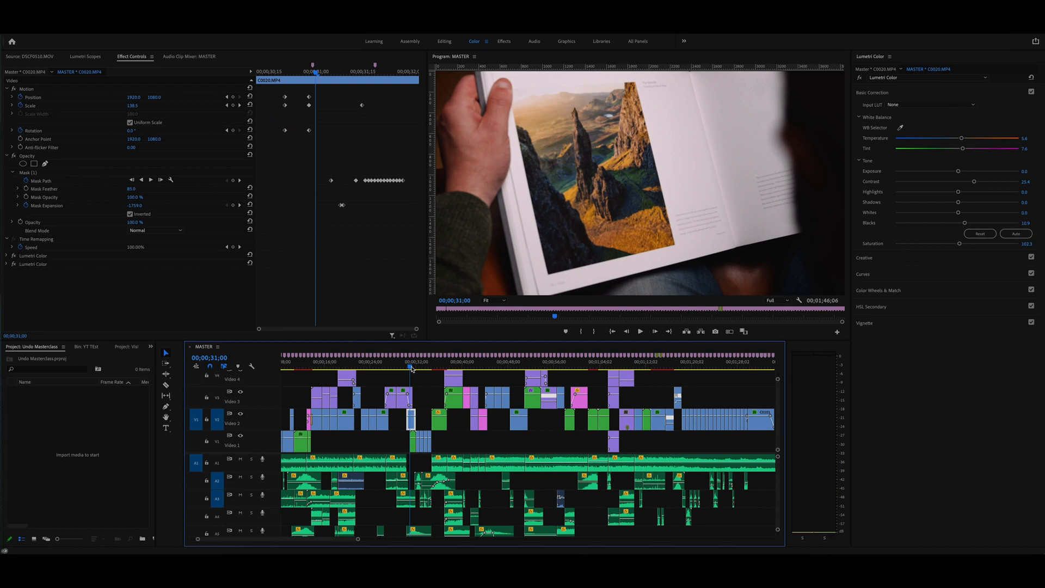
{"action": "mouse_move", "coordinate": [346, 197]}
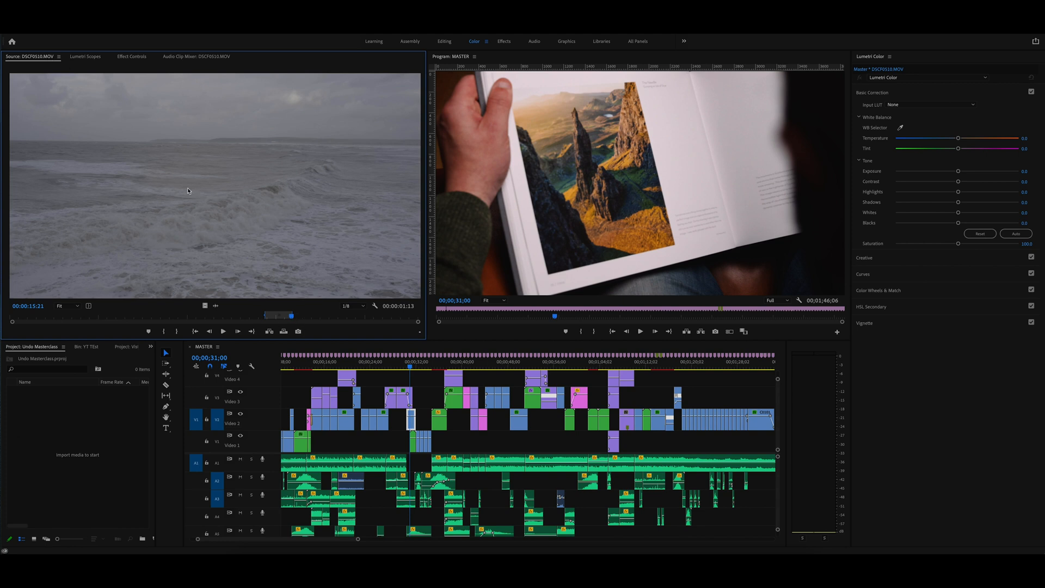
{"action": "mouse_move", "coordinate": [254, 311]}
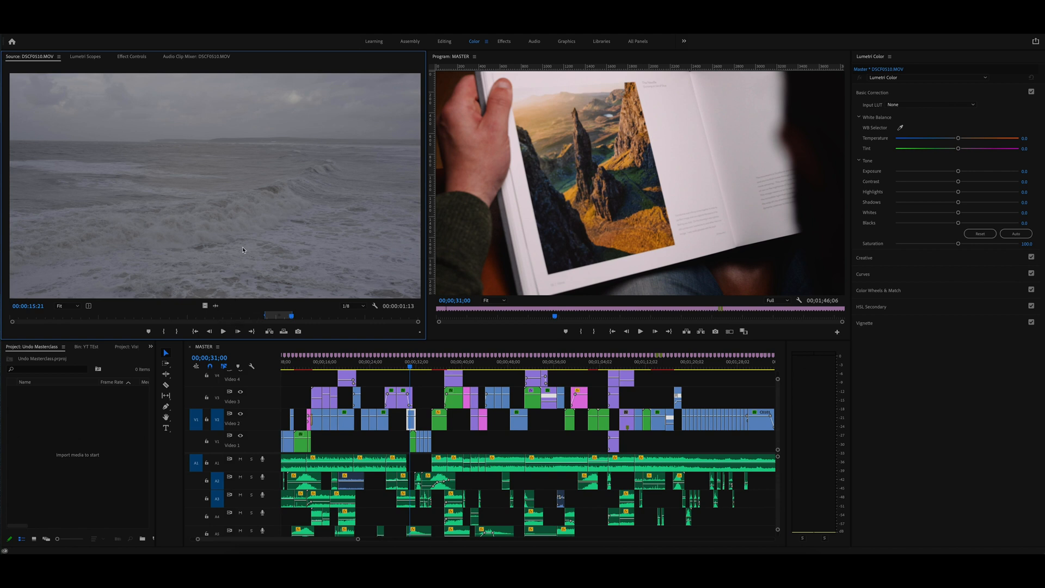
{"action": "mouse_move", "coordinate": [267, 229]}
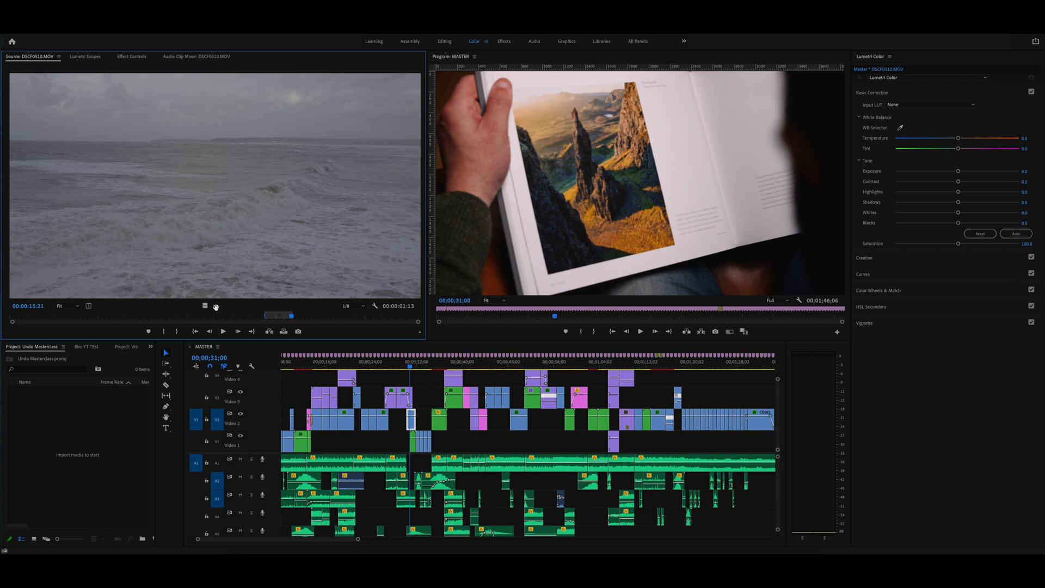
{"action": "mouse_move", "coordinate": [268, 244]}
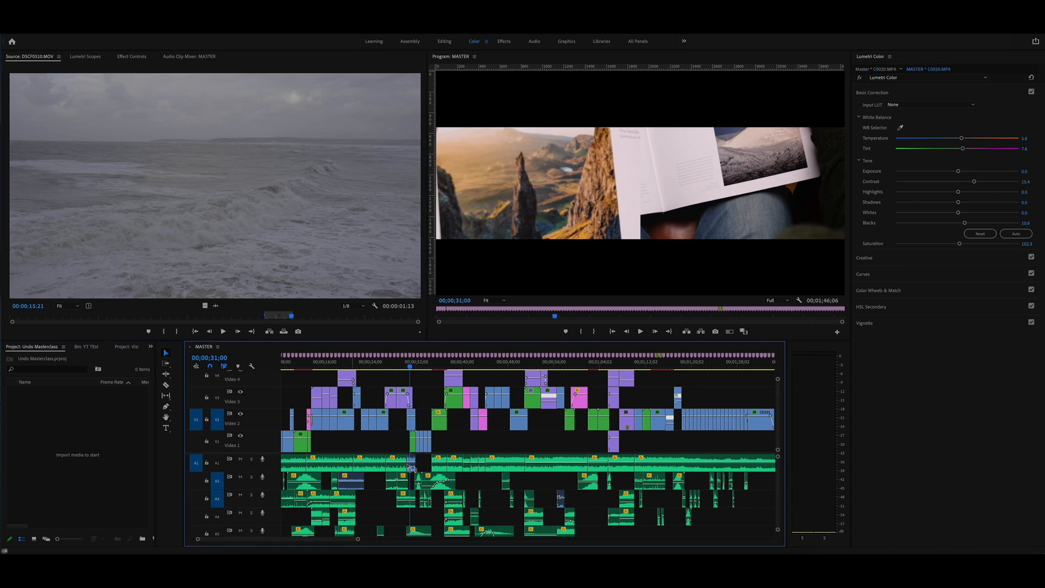
Edit DSCF0510.MOV sea footage into the timeline in place of C0020.MP4
{"action": "left_click", "coordinate": [410, 370]}
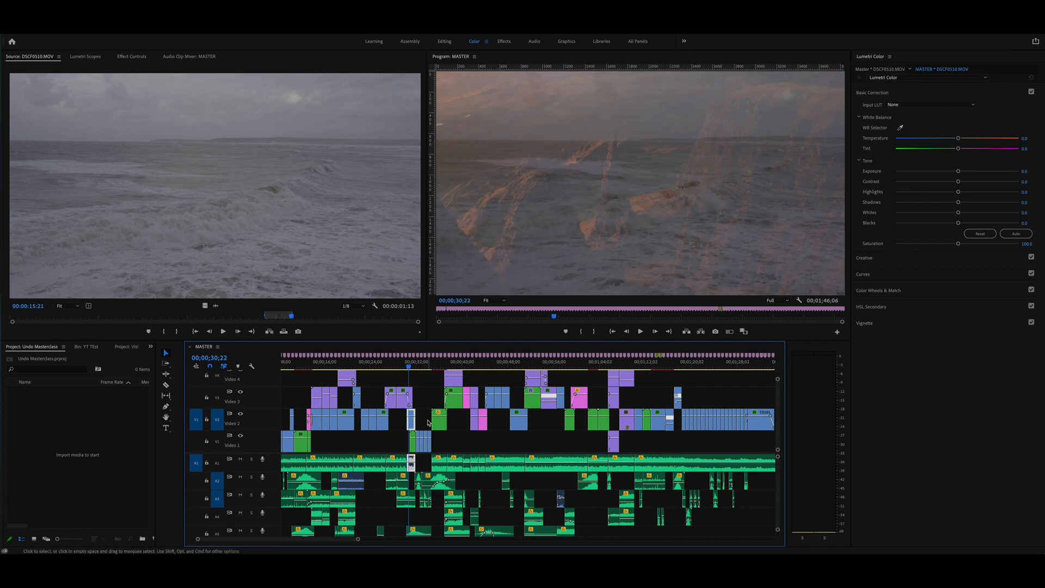
{"action": "mouse_move", "coordinate": [527, 418]}
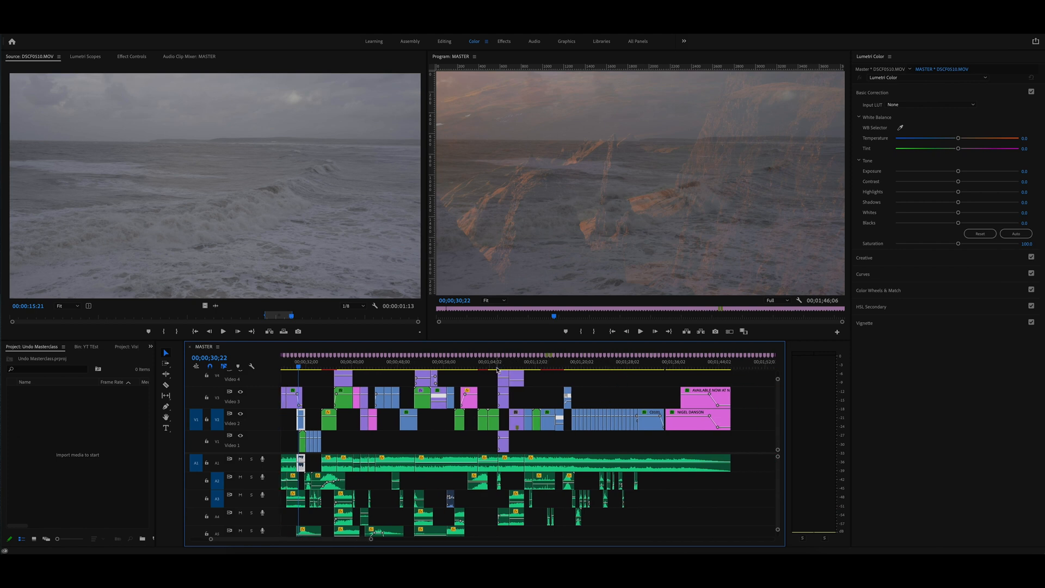
View the DJI_0945 mountain shot's Lumetri Curves, then reselect the DSCF0510.MOV clip
{"action": "left_click", "coordinate": [520, 415]}
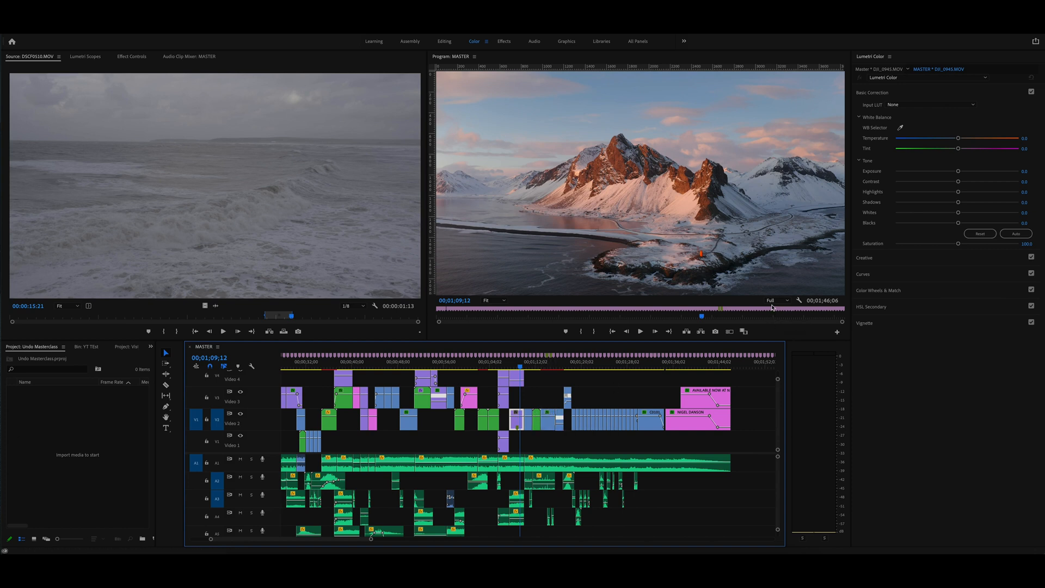
{"action": "mouse_move", "coordinate": [854, 167]}
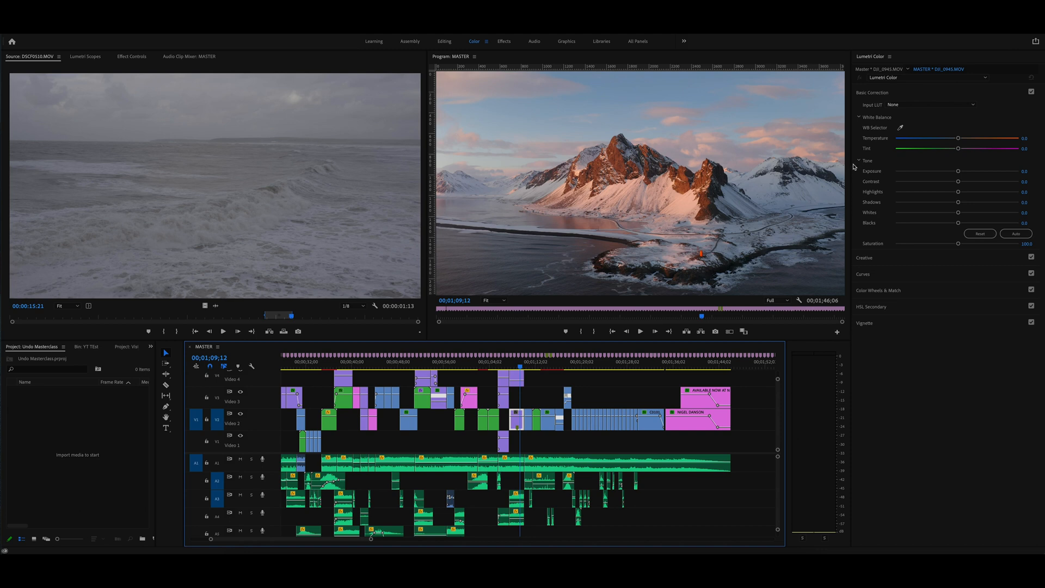
{"action": "mouse_move", "coordinate": [954, 180]}
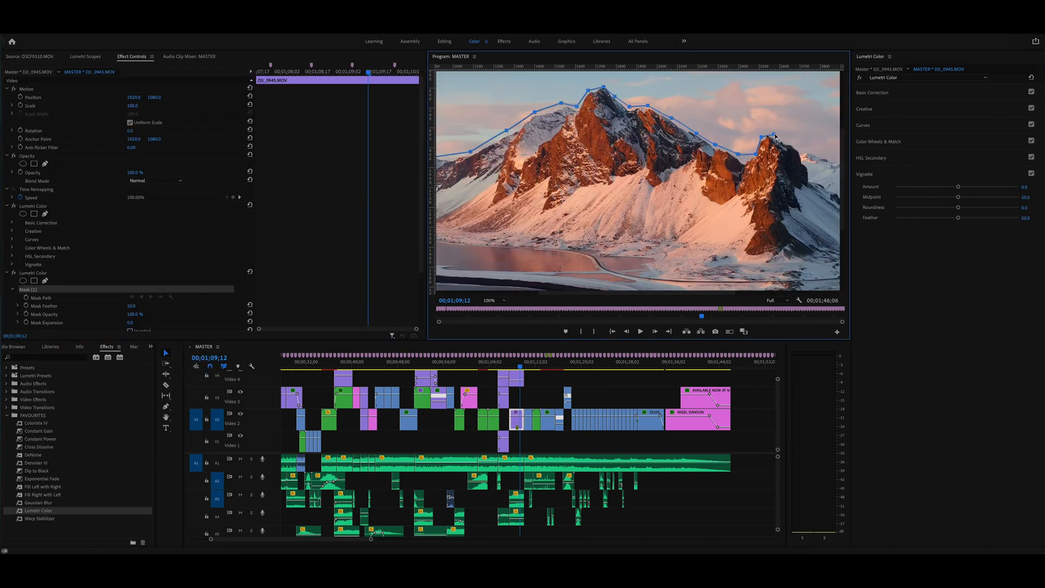
{"action": "left_click", "coordinate": [863, 125]}
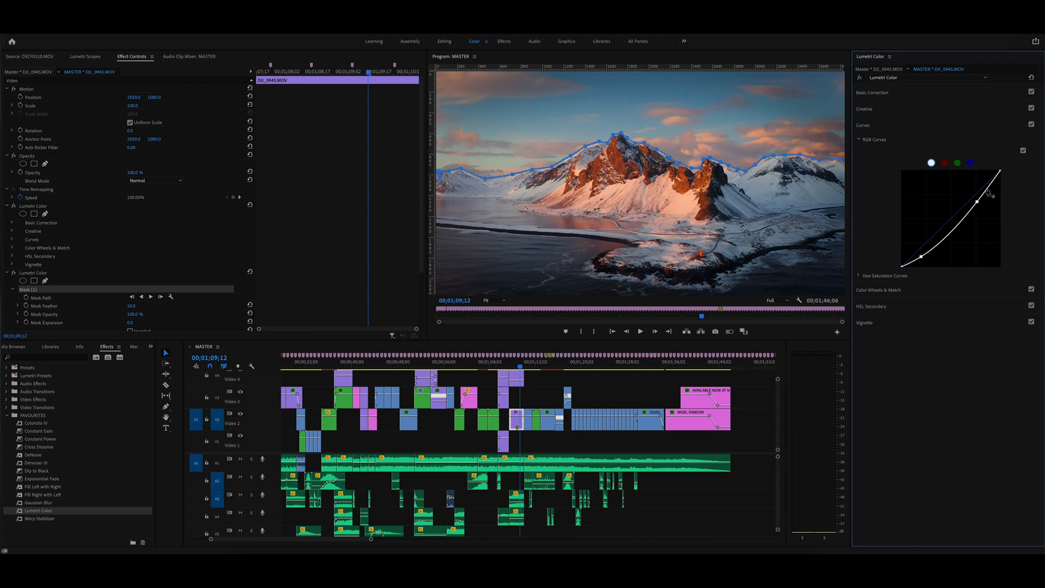
{"action": "left_click", "coordinate": [873, 92]}
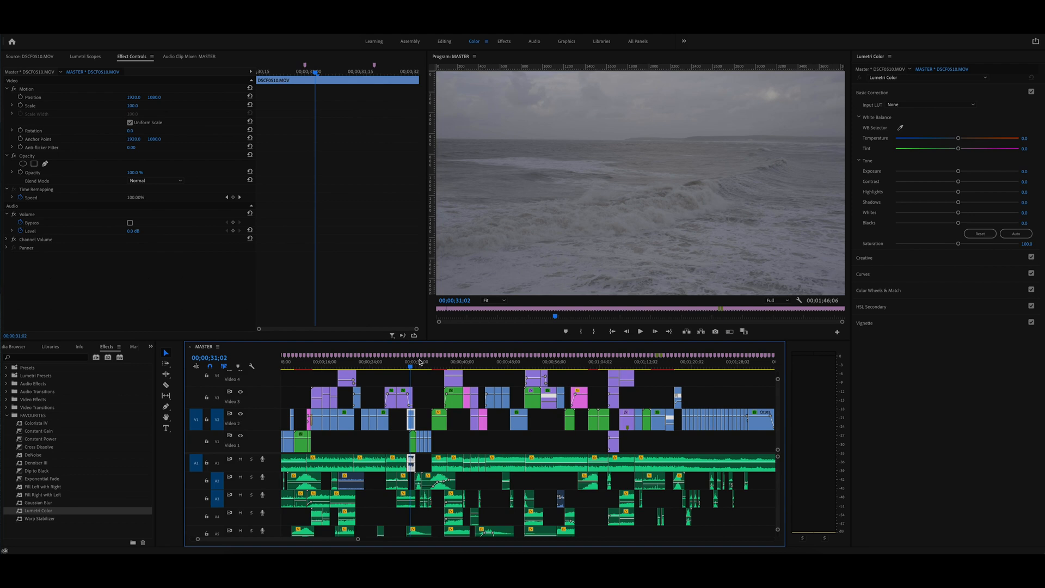
{"action": "mouse_move", "coordinate": [517, 405]}
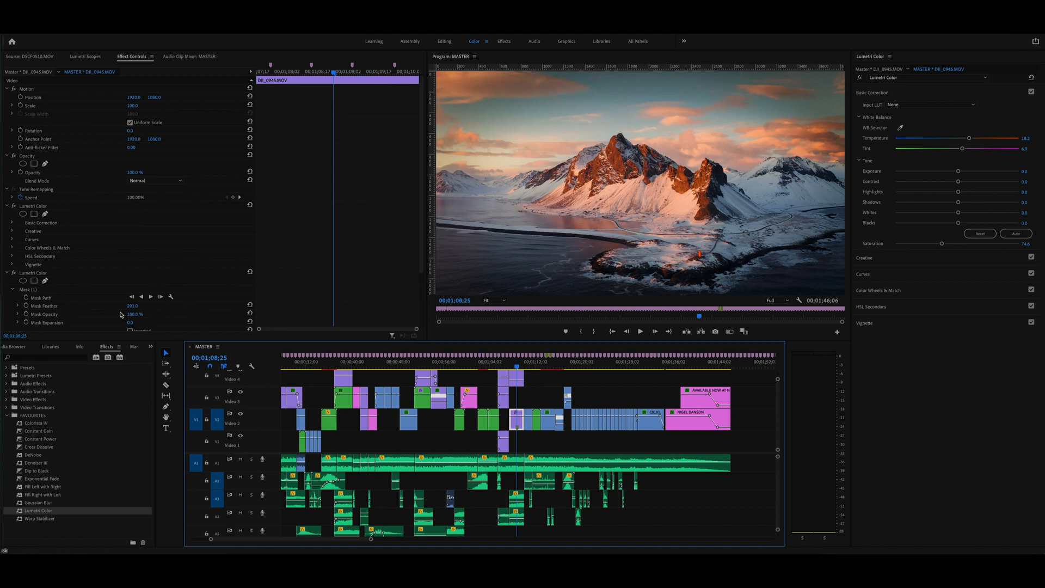
Show the History panel and revert to an earlier Edit Parameter state
{"action": "left_click", "coordinate": [151, 348]}
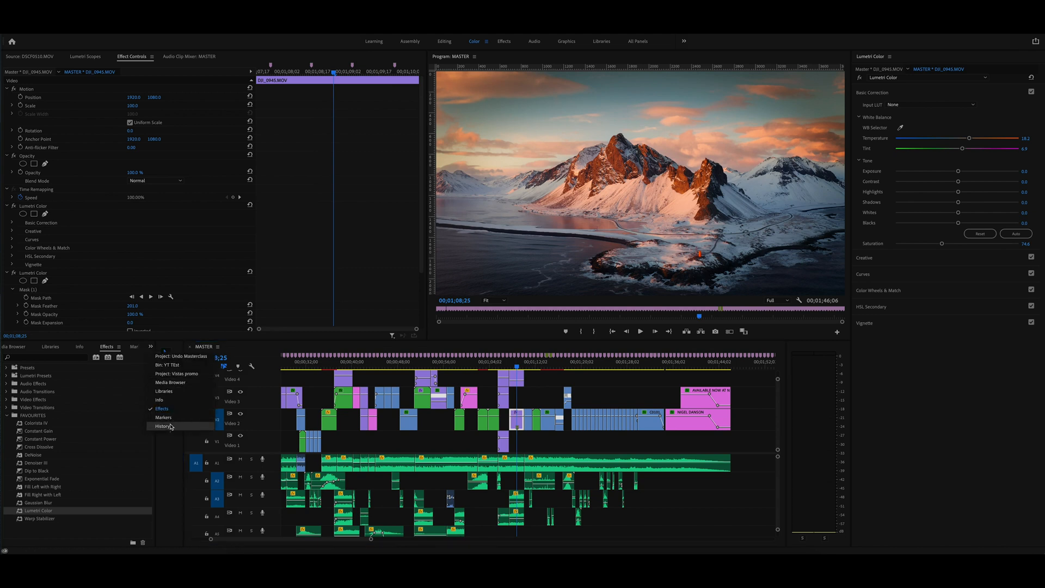
{"action": "left_click", "coordinate": [163, 427]}
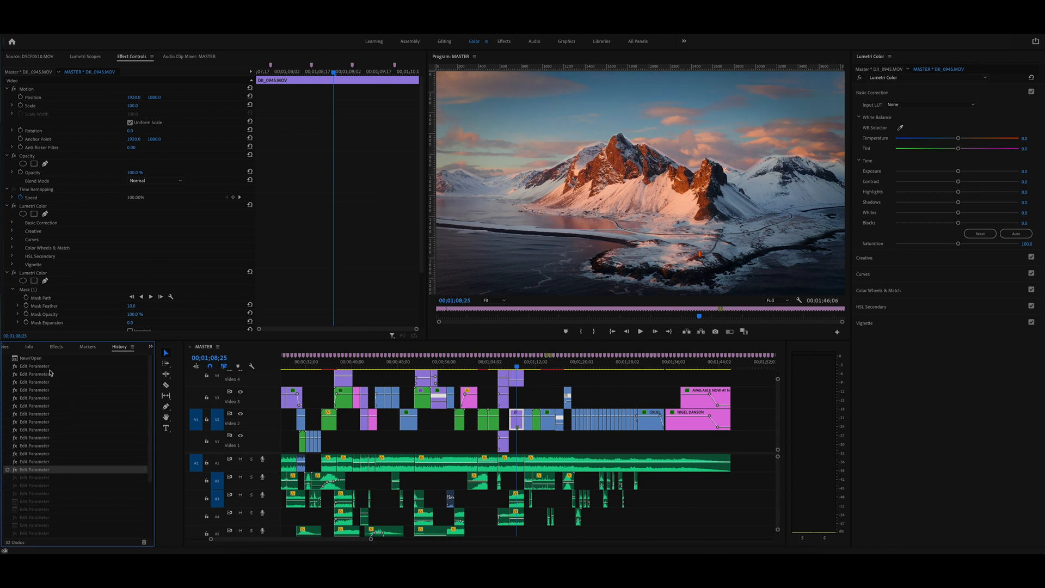
{"action": "left_click", "coordinate": [32, 358]}
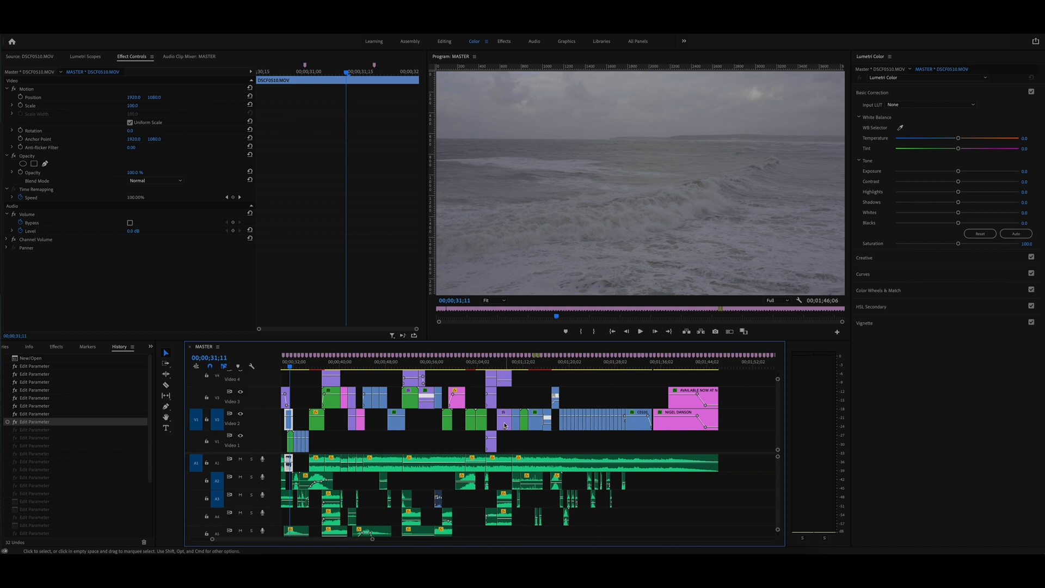
Start creating a new sequence, then switch back to the MASTER sequence
{"action": "left_click", "coordinate": [507, 419]}
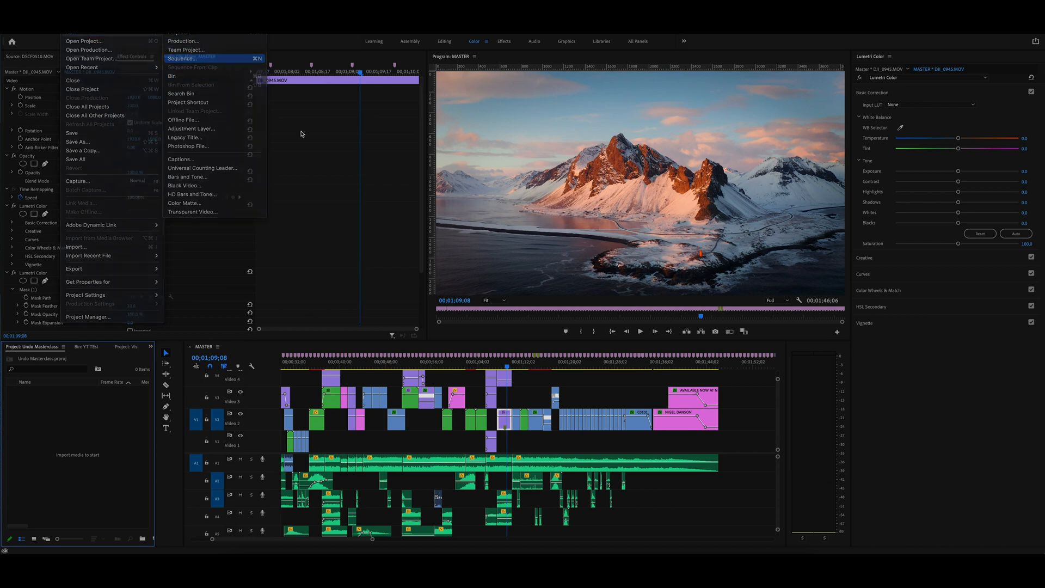
{"action": "left_click", "coordinate": [180, 59]}
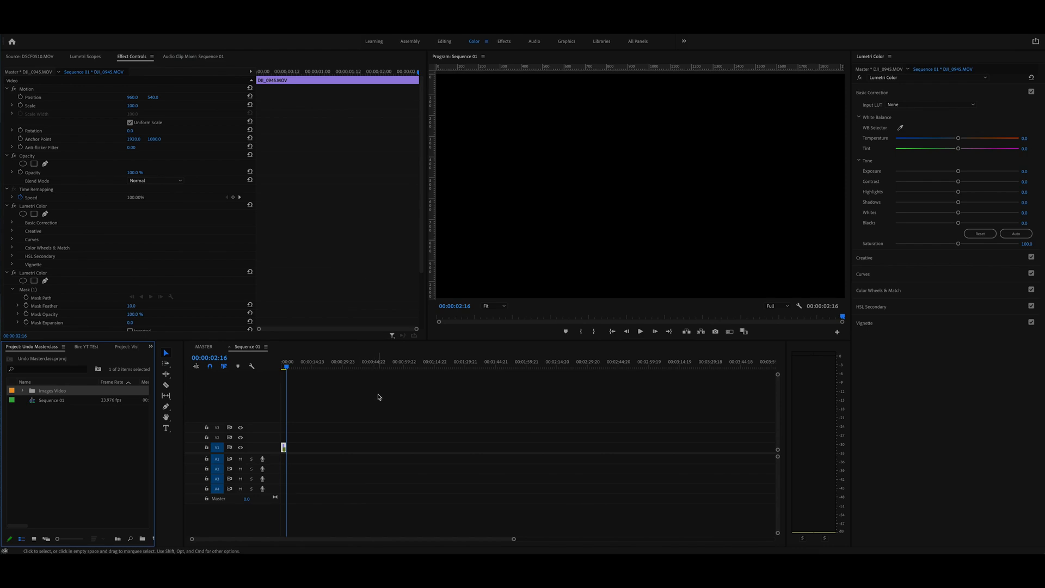
{"action": "left_click", "coordinate": [282, 361]}
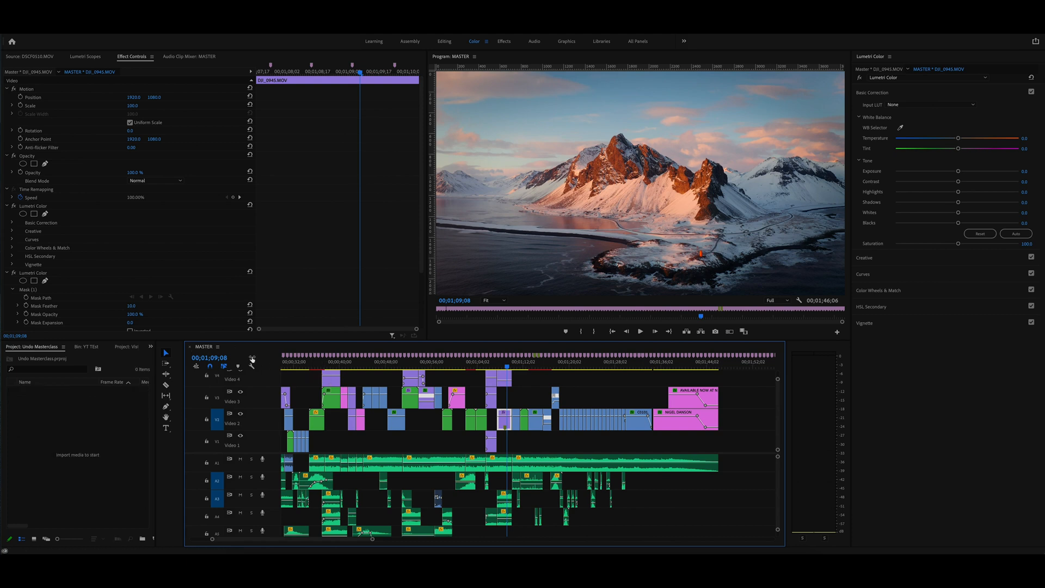
{"action": "mouse_move", "coordinate": [250, 358]}
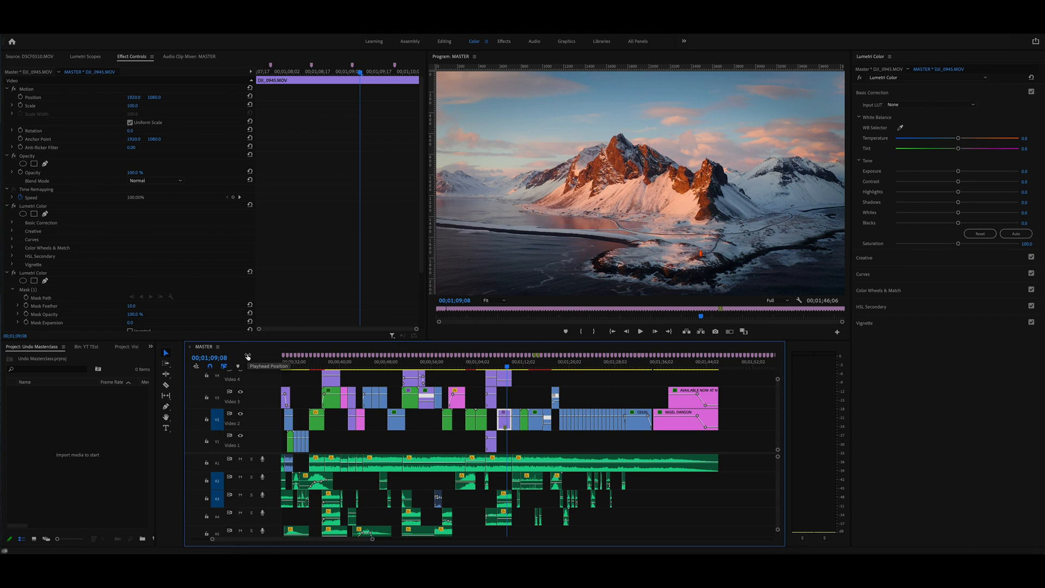
{"action": "mouse_move", "coordinate": [248, 356]}
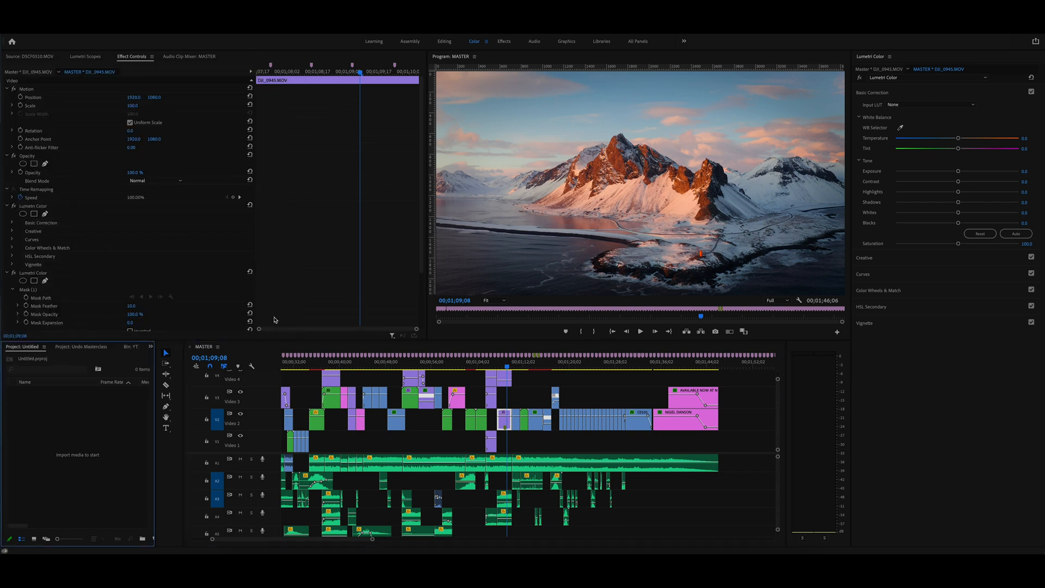
Create Sequence 01 using the default sequence settings
{"action": "left_click", "coordinate": [21, 33]}
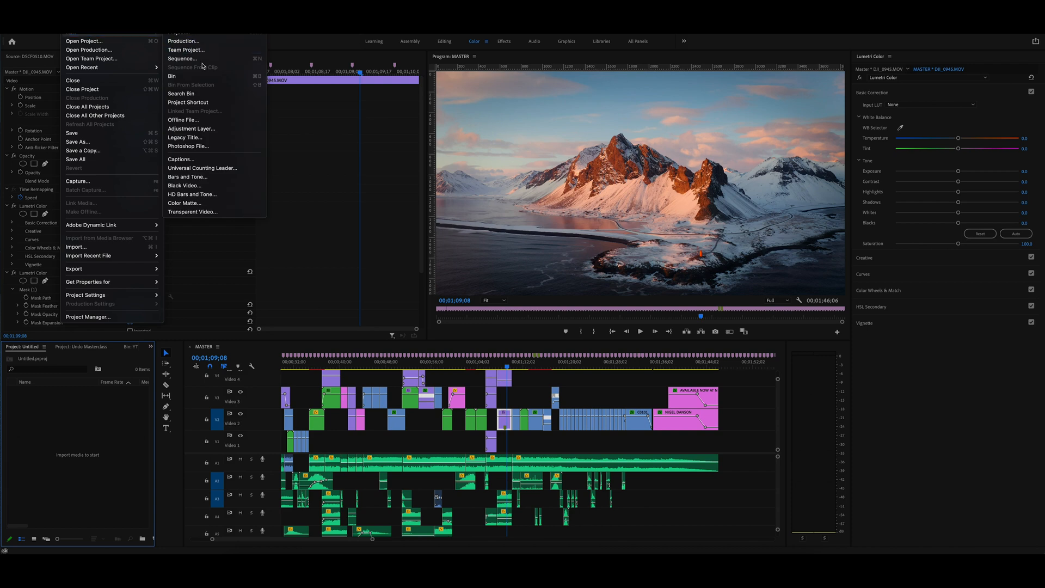
{"action": "left_click", "coordinate": [180, 59]}
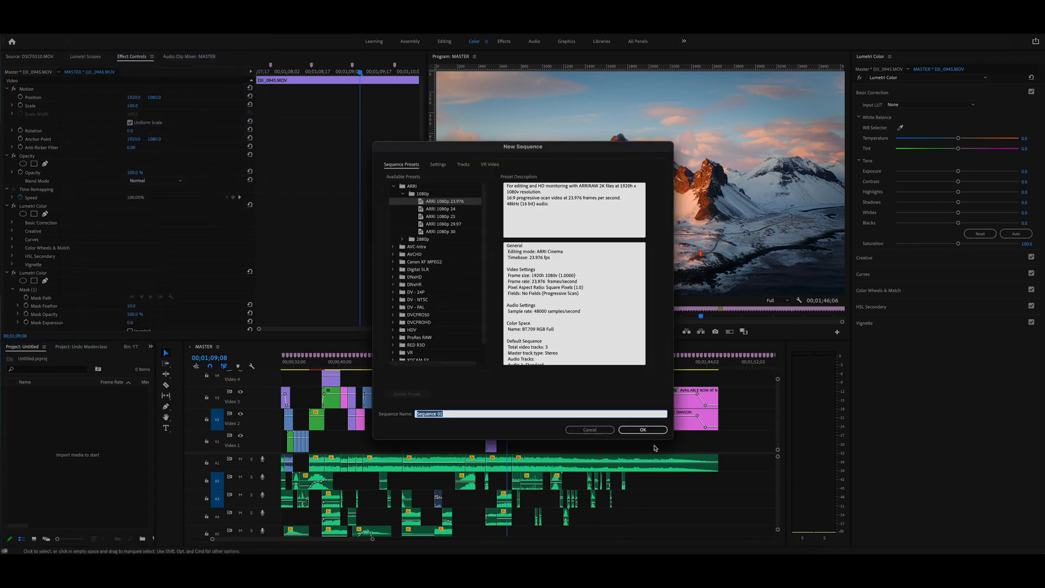
{"action": "left_click", "coordinate": [642, 430]}
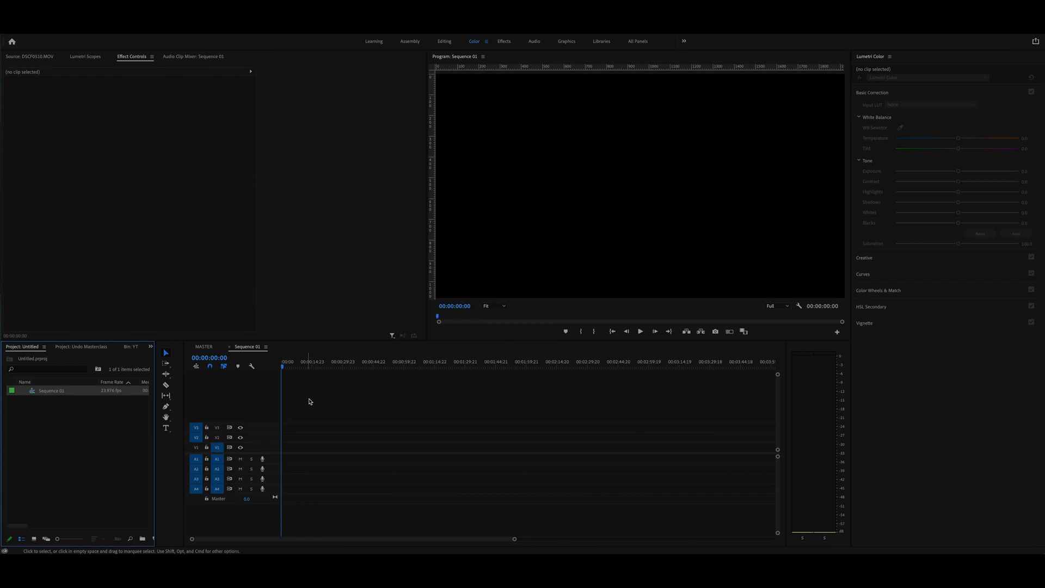
{"action": "mouse_move", "coordinate": [300, 446]}
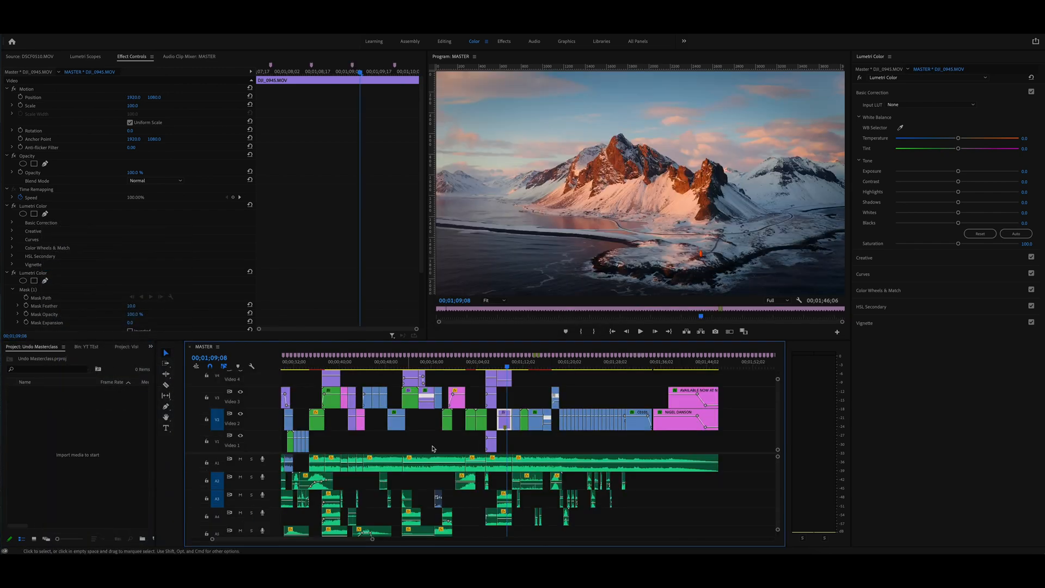
{"action": "mouse_move", "coordinate": [391, 399]}
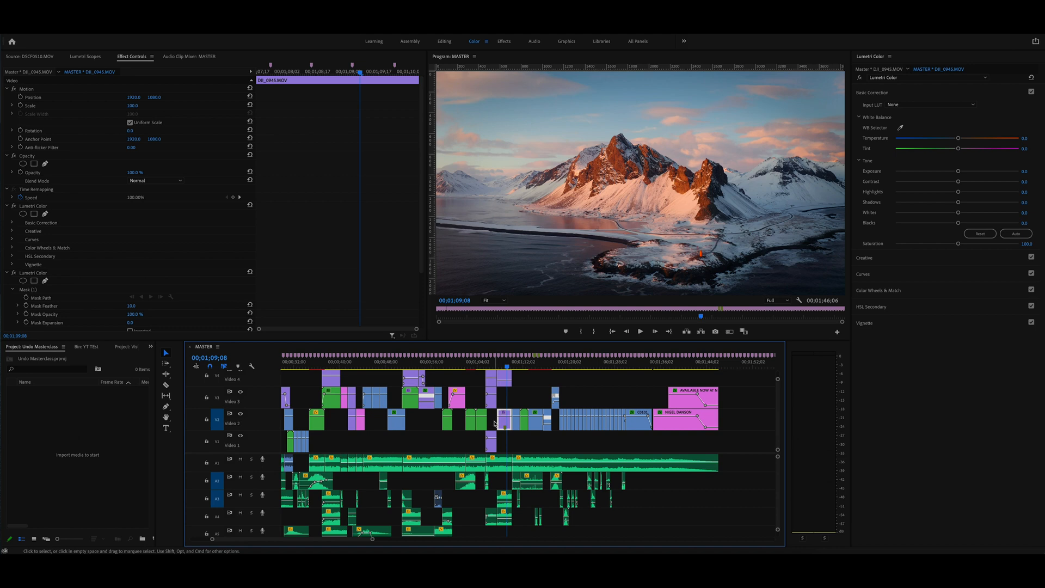
Copy the Video 2 clip, open Untitled.prproj, and return to MASTER
{"action": "left_click", "coordinate": [13, 32]}
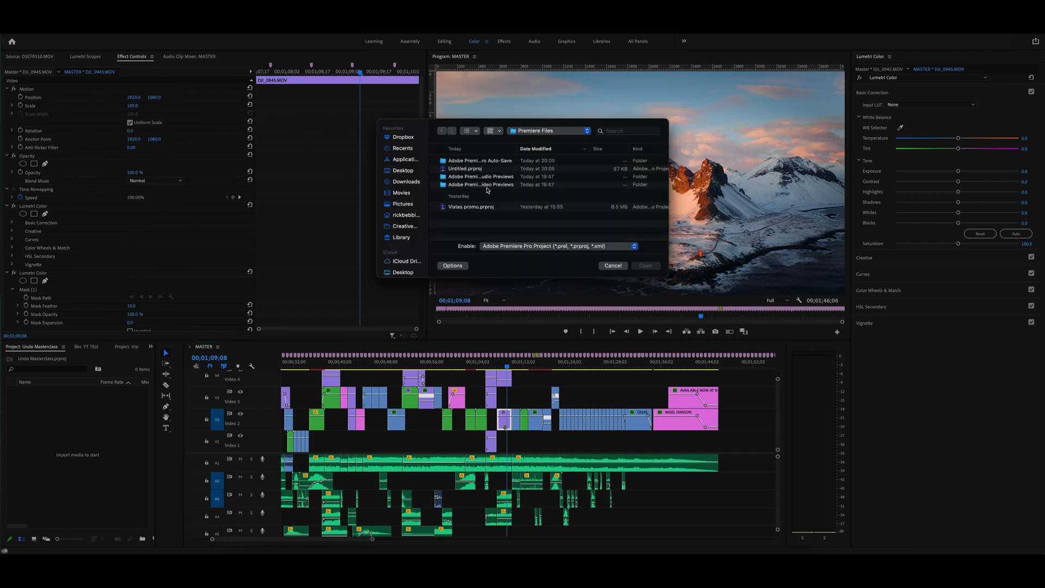
{"action": "left_click", "coordinate": [467, 168]}
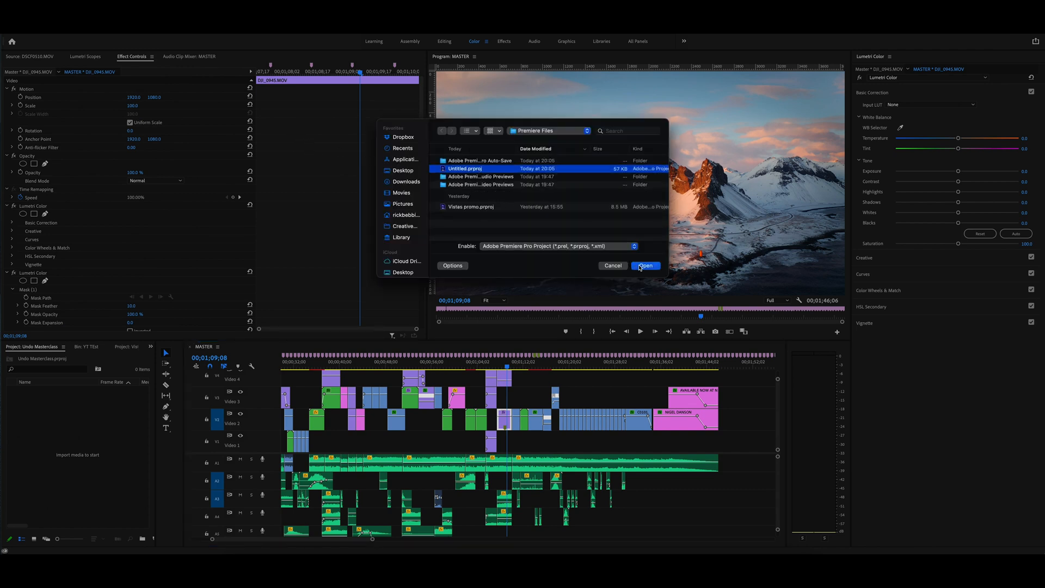
{"action": "left_click", "coordinate": [644, 265]}
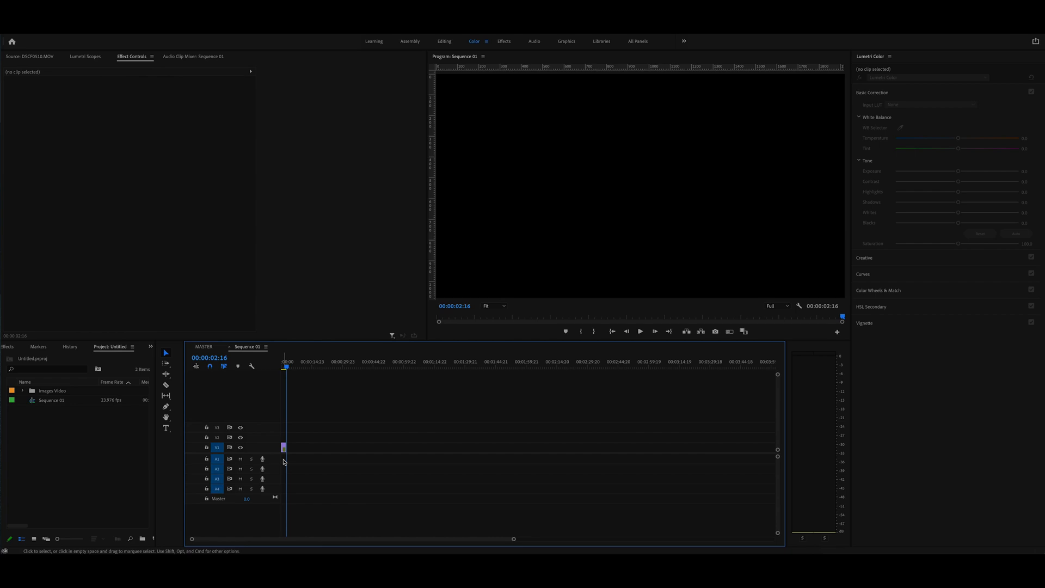
{"action": "left_click", "coordinate": [283, 446]}
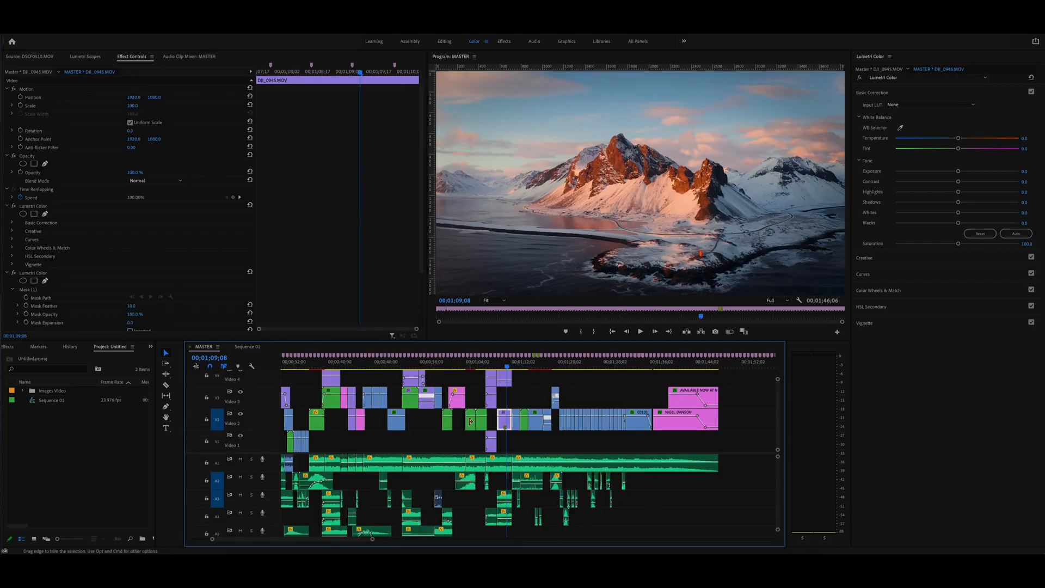
{"action": "mouse_move", "coordinate": [469, 421]}
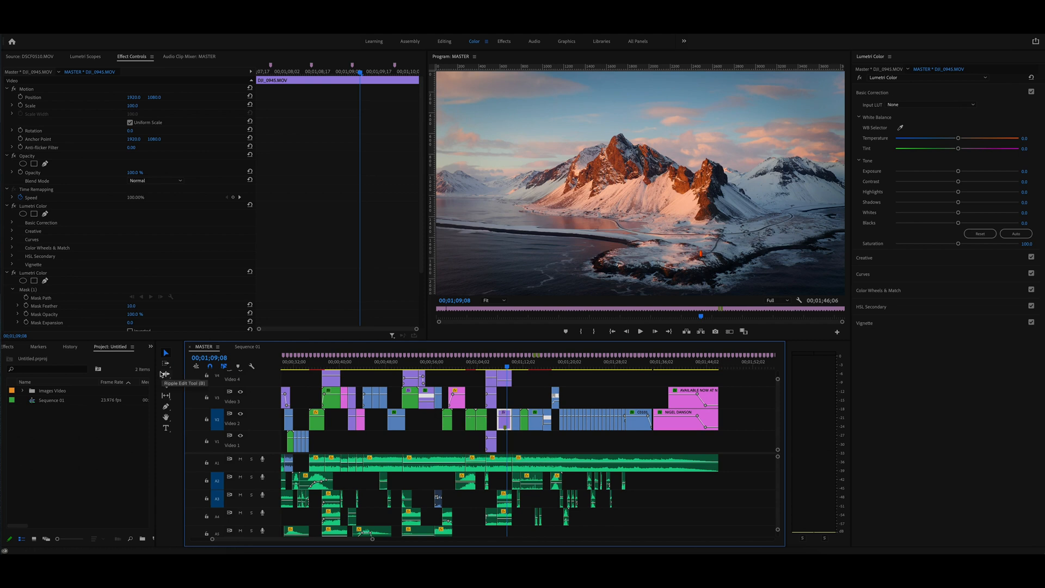
{"action": "mouse_move", "coordinate": [141, 357]}
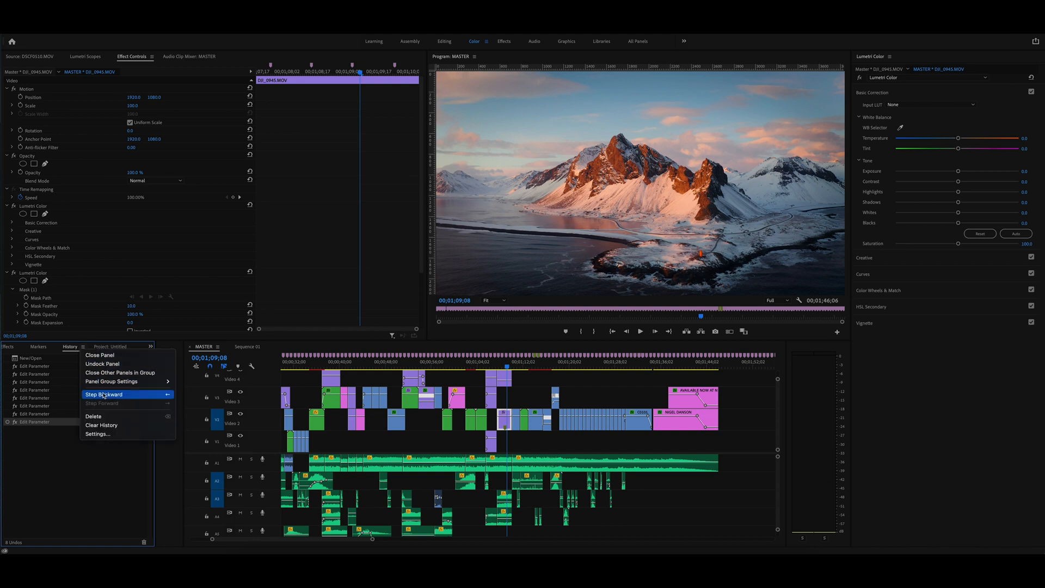
Set History States to 1 in the History settings
{"action": "left_click", "coordinate": [98, 433]}
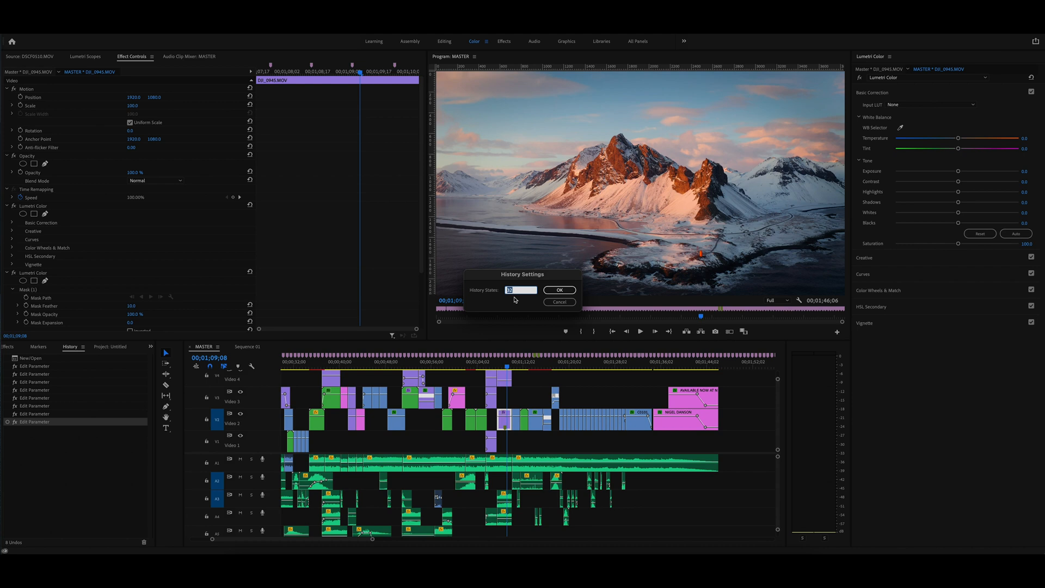
{"action": "type", "text": "1"}
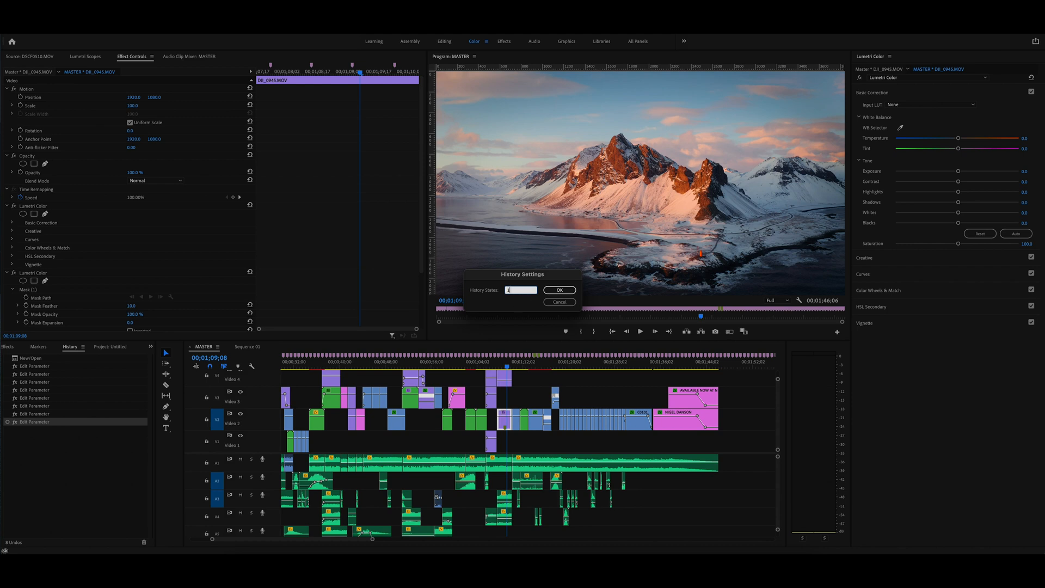
{"action": "left_click", "coordinate": [559, 289]}
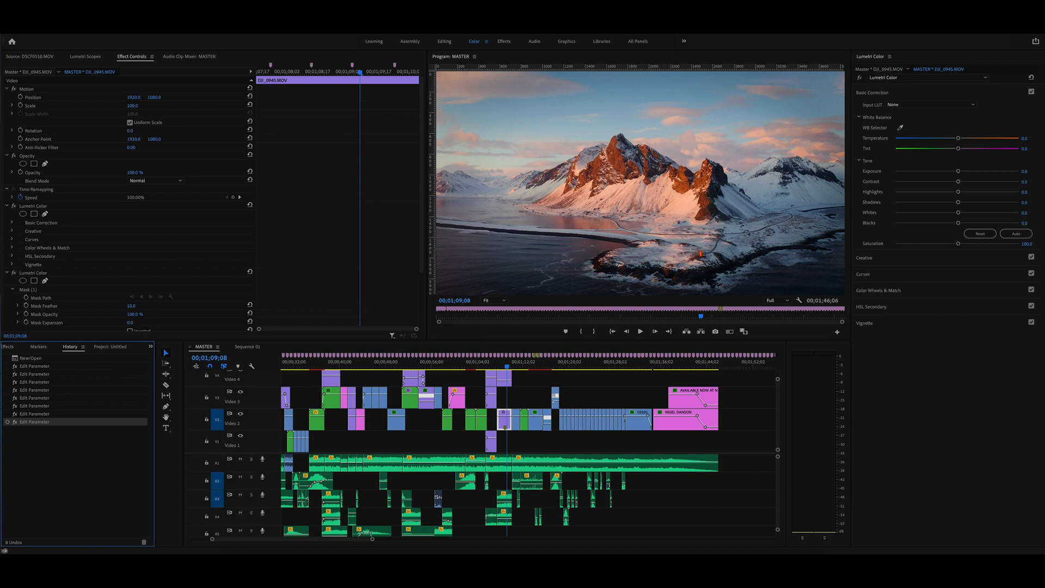
{"action": "mouse_move", "coordinate": [87, 370]}
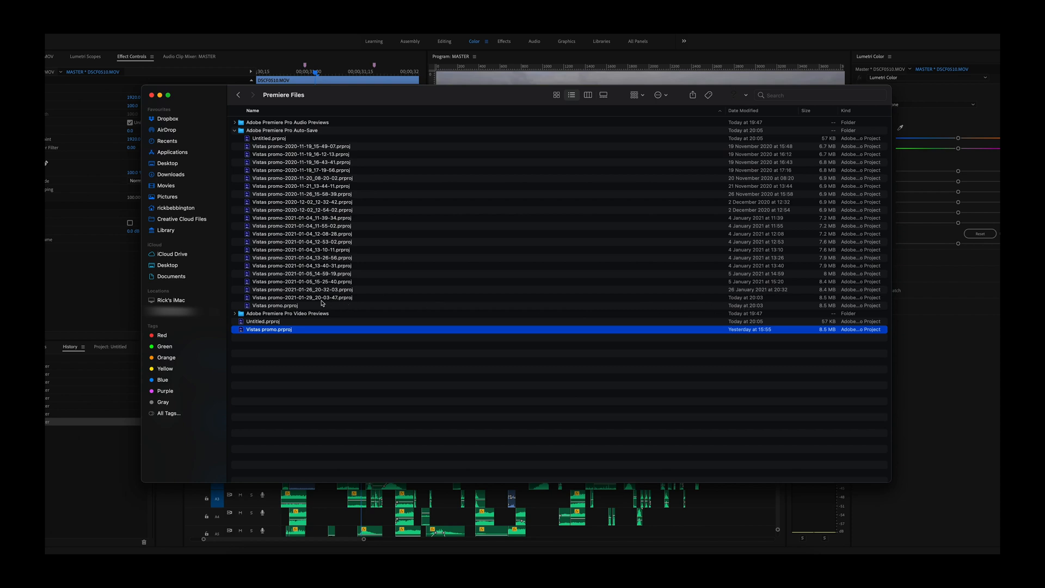
Open Vistas promo-2021-01-26_20-32-03.prproj from the Auto-Save folder
{"action": "left_click", "coordinate": [303, 297]}
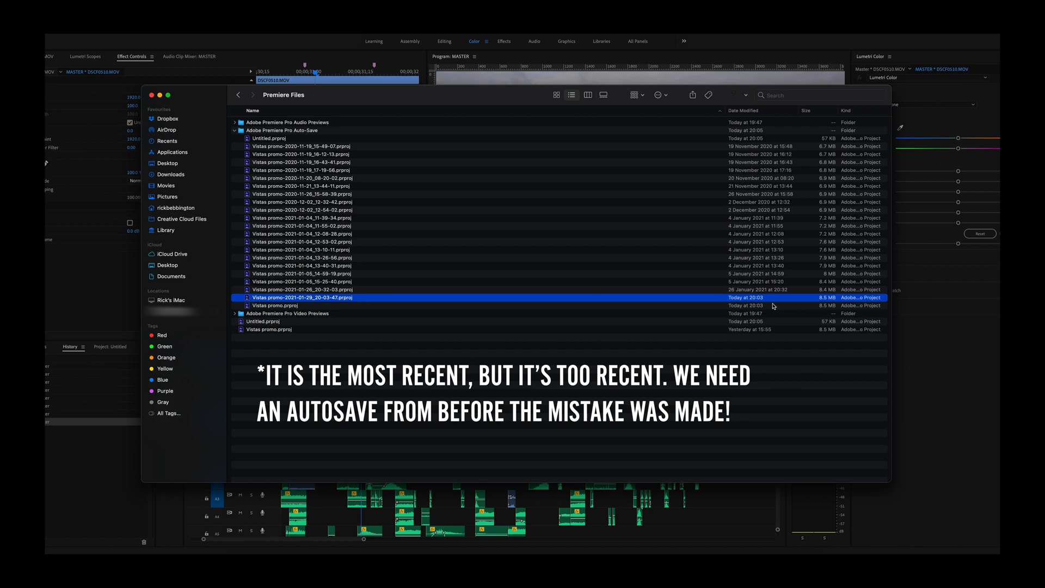
{"action": "left_click", "coordinate": [303, 289]}
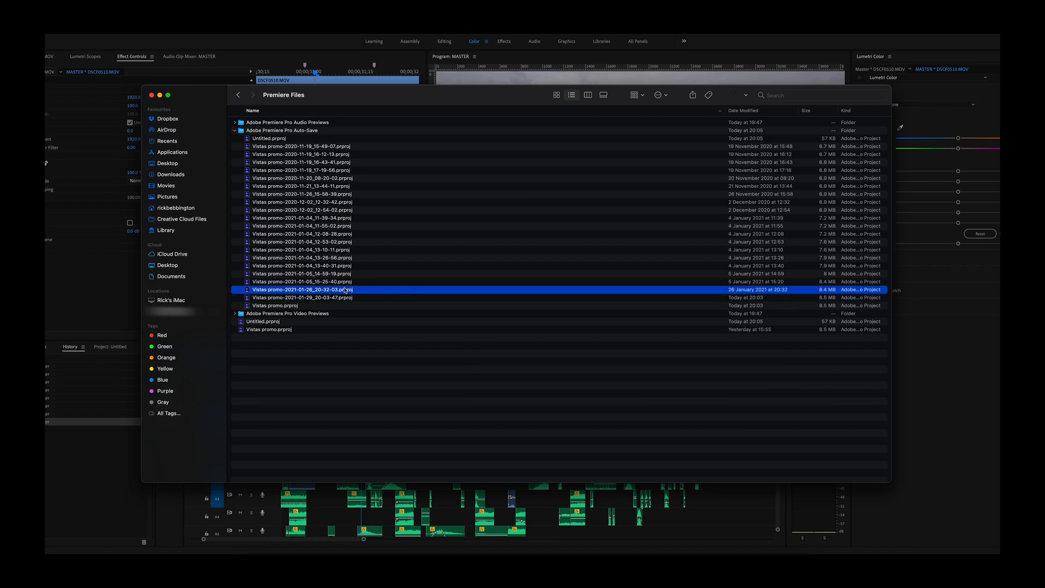
{"action": "double_click", "coordinate": [302, 289]}
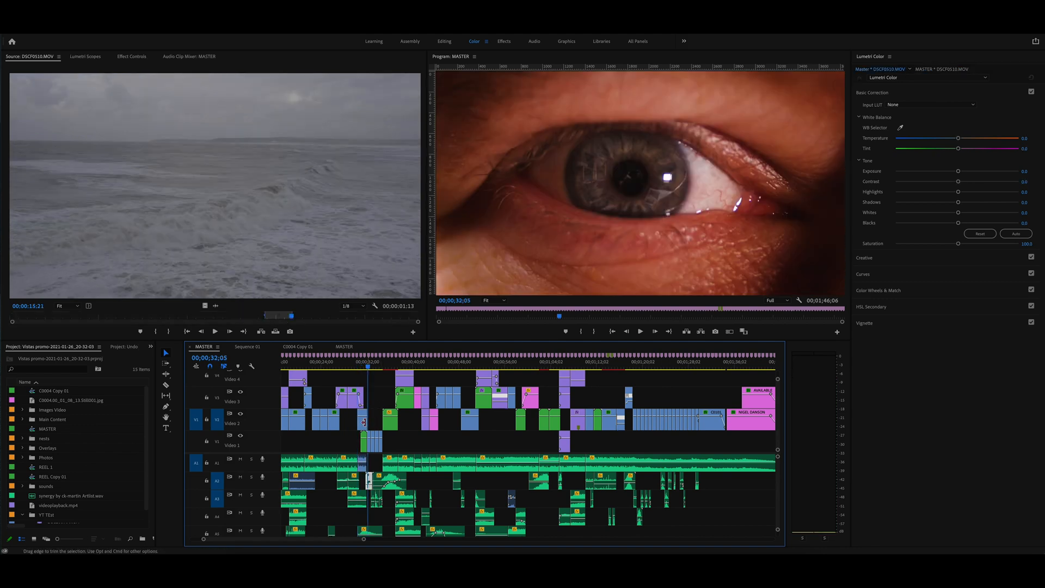
Grab the transition clip on Video 1 in the autosave's MASTER timeline
{"action": "left_click_drag", "start_coordinate": [364, 424], "coordinate": [364, 427]}
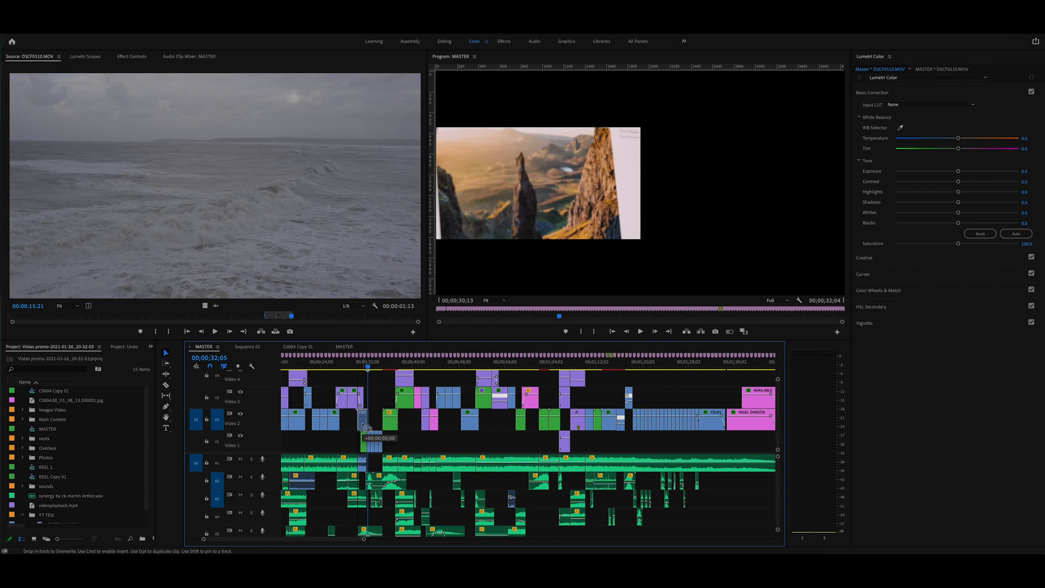